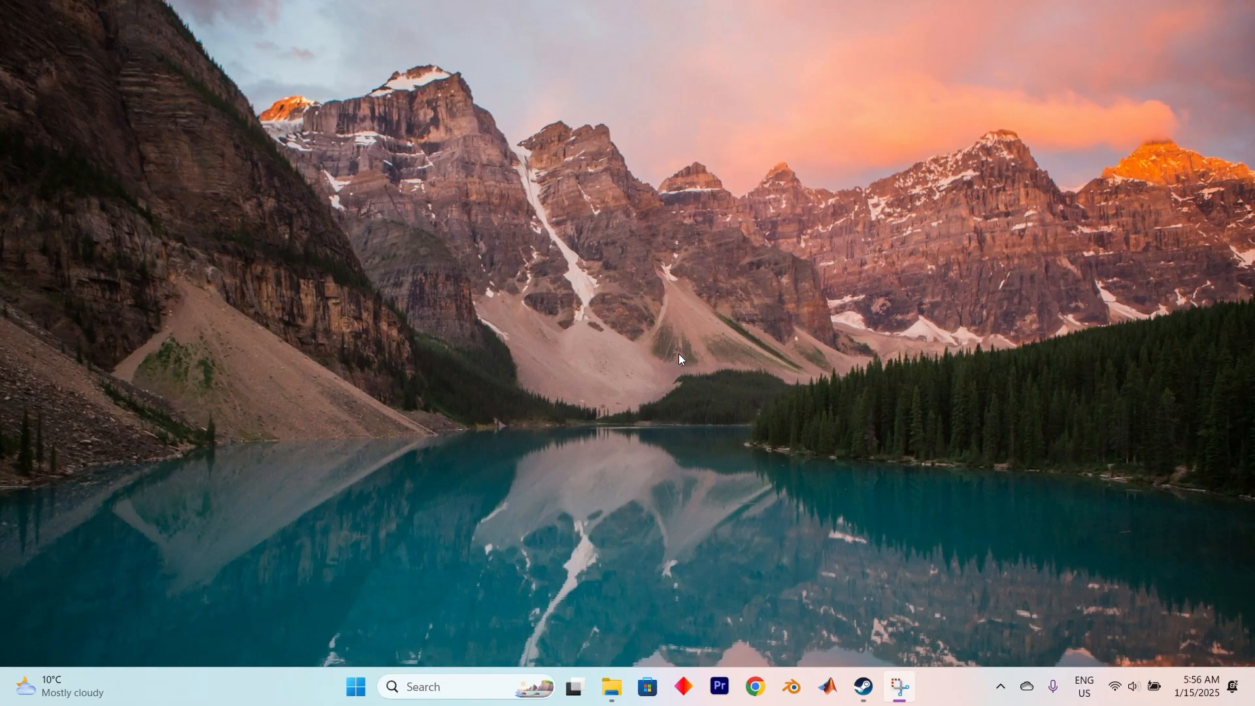
{"action": "mouse_move", "coordinate": [673, 348]}
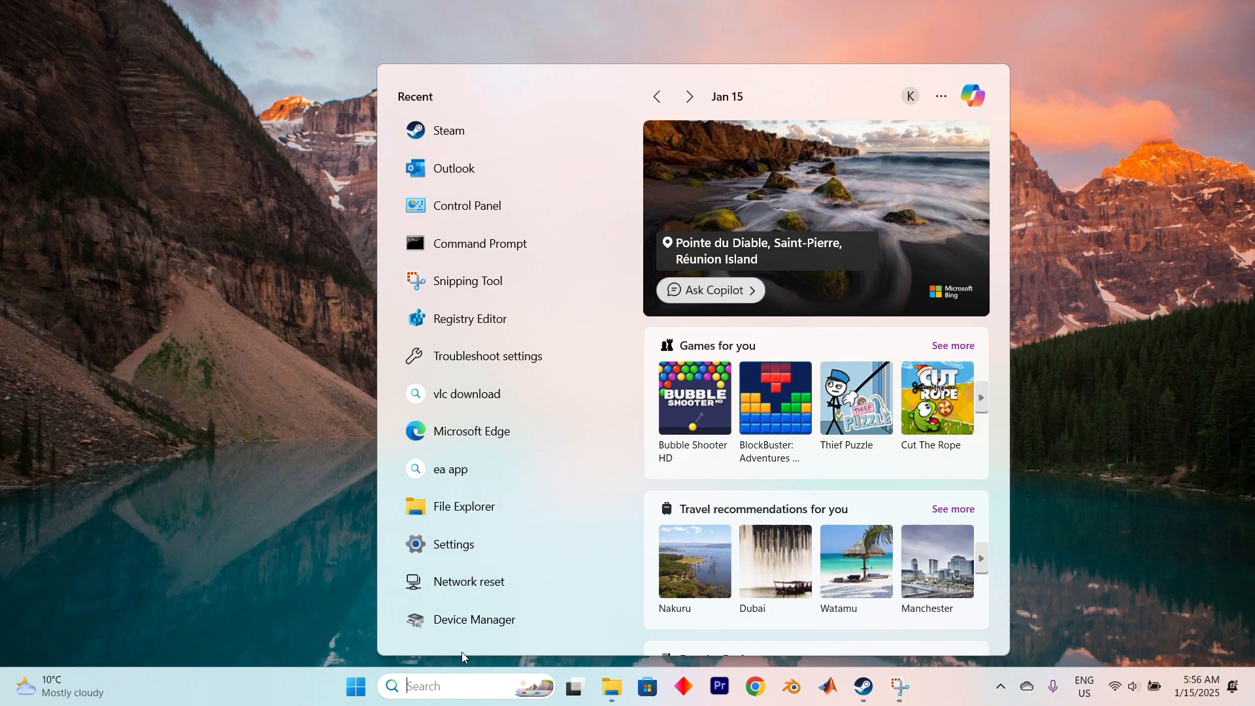
Search 'cmd' and launch an administrator Command Prompt window
{"action": "type", "text": "c"}
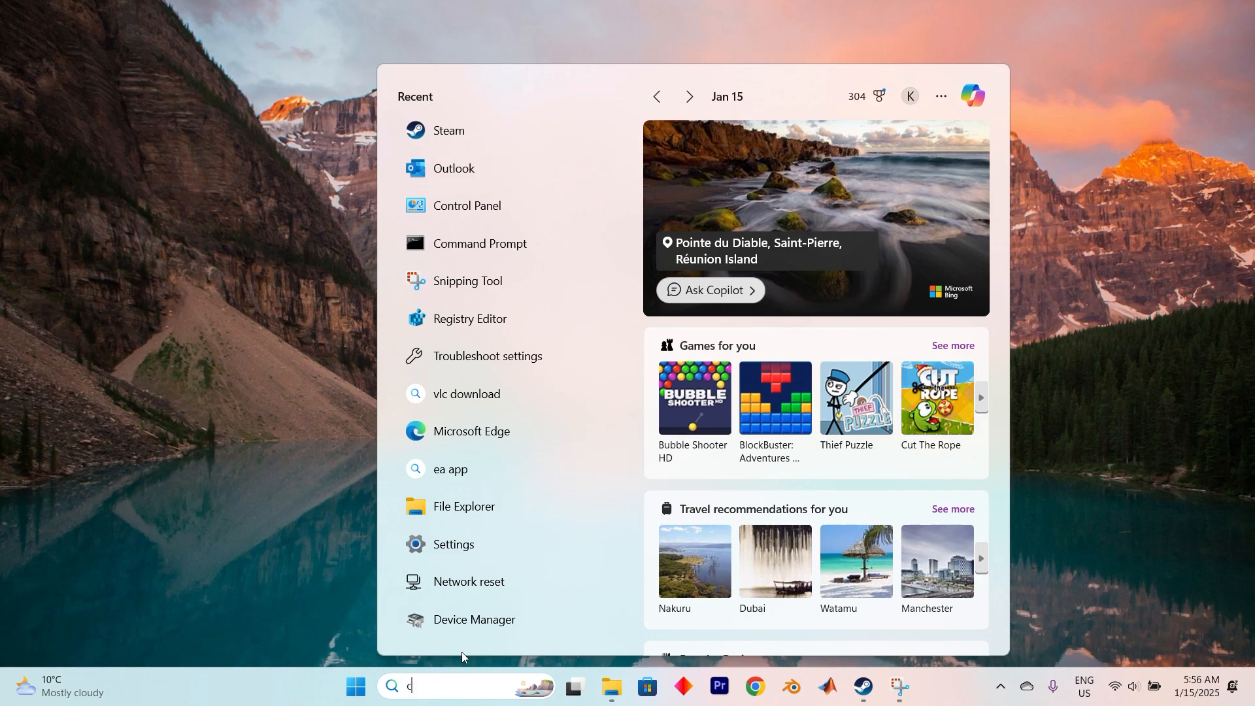
{"action": "type", "text": "md"}
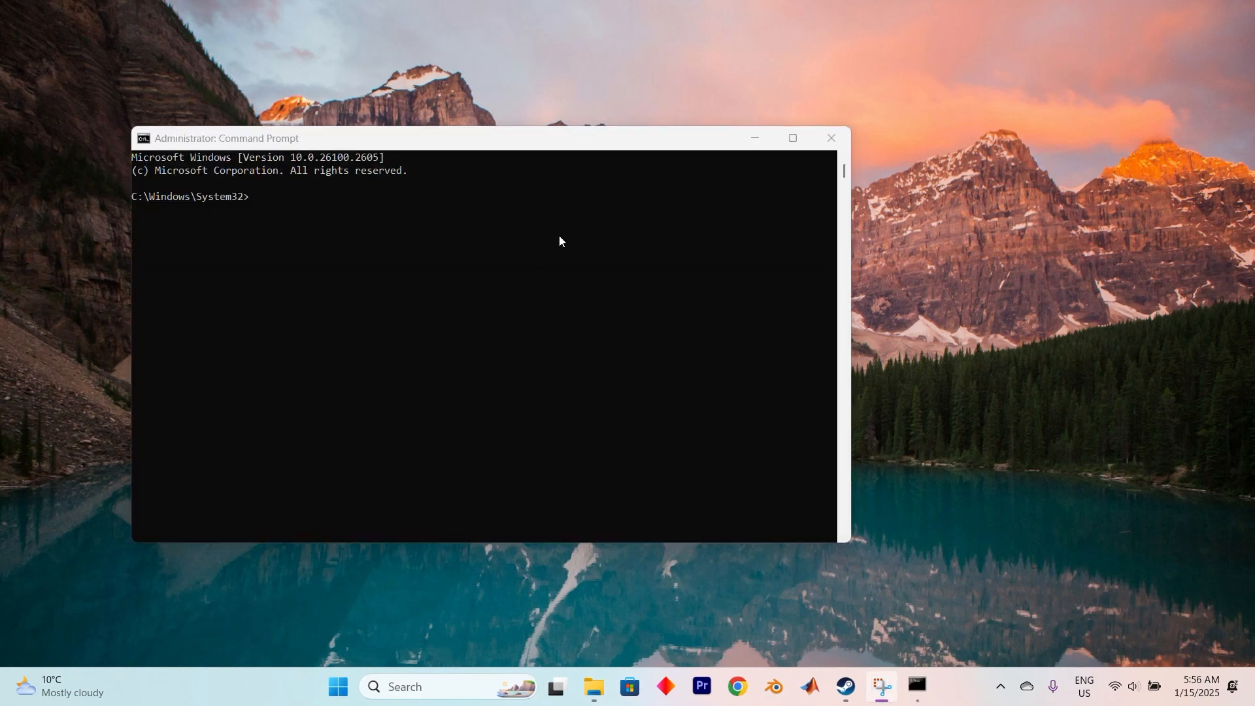
Enable Ctrl key shortcuts in the Command Prompt console properties
{"action": "right_click", "coordinate": [226, 137]}
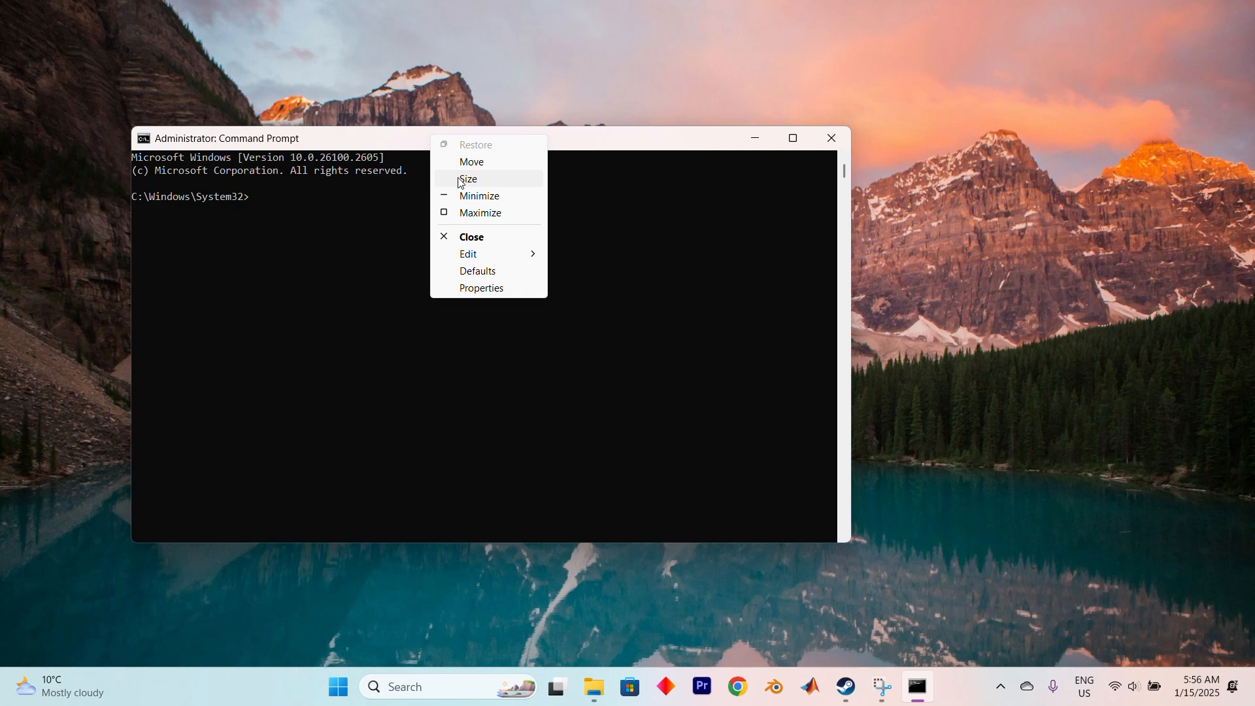
{"action": "mouse_move", "coordinate": [504, 297]}
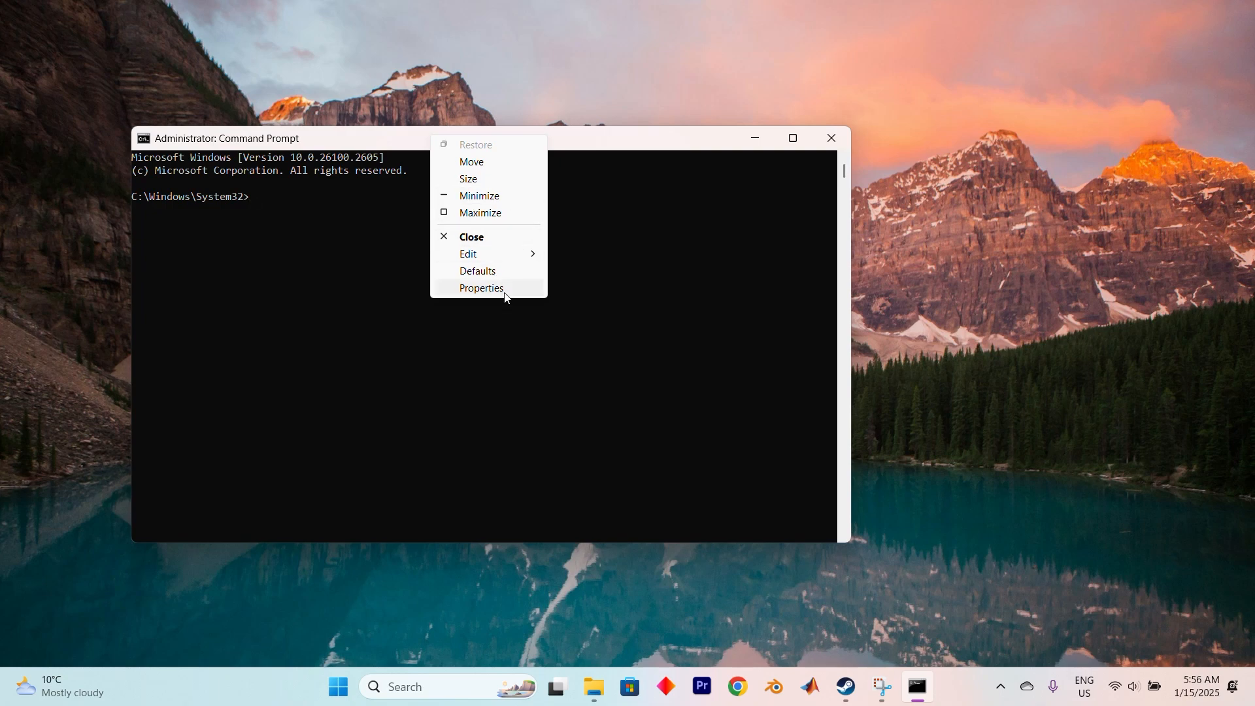
{"action": "left_click", "coordinate": [481, 287]}
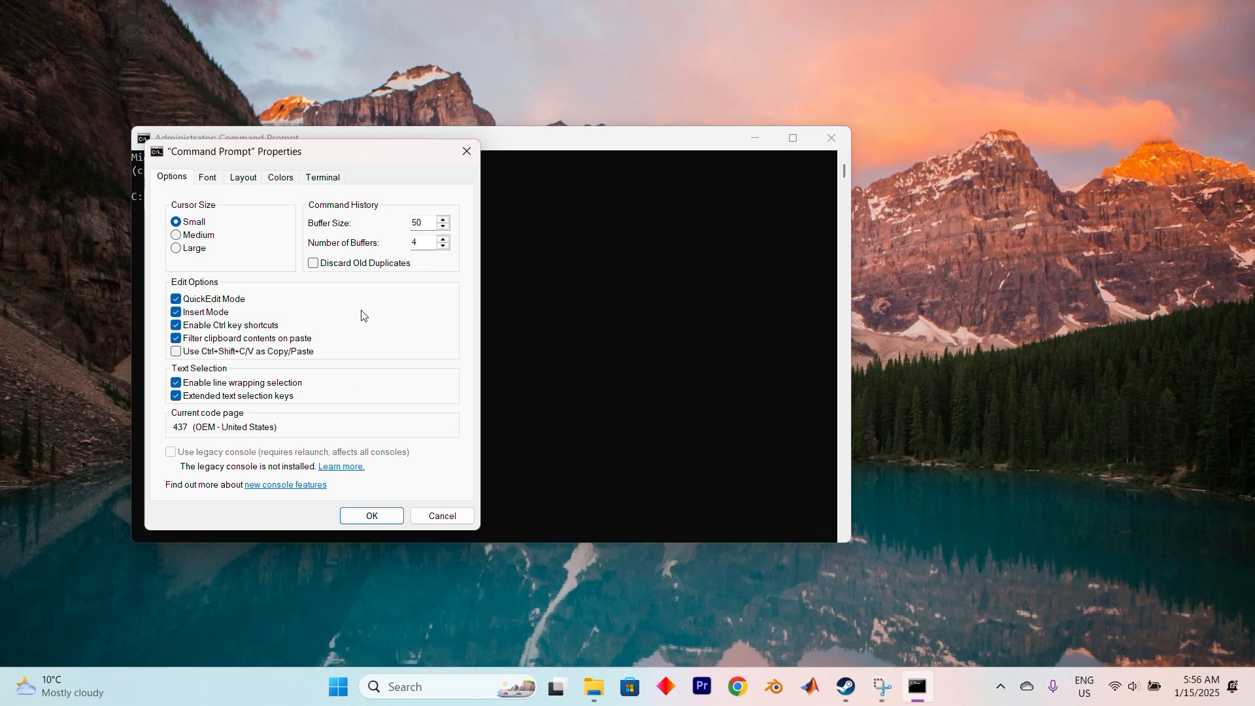
{"action": "mouse_move", "coordinate": [190, 290]}
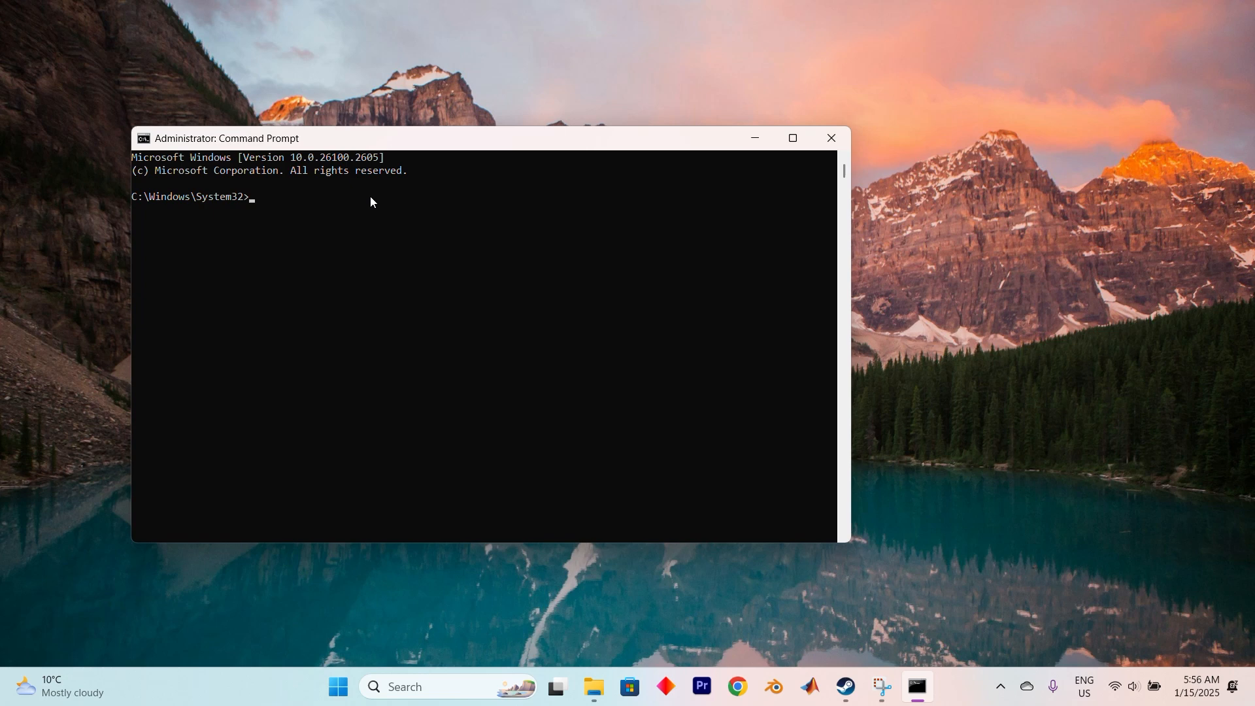
{"action": "mouse_move", "coordinate": [359, 191]}
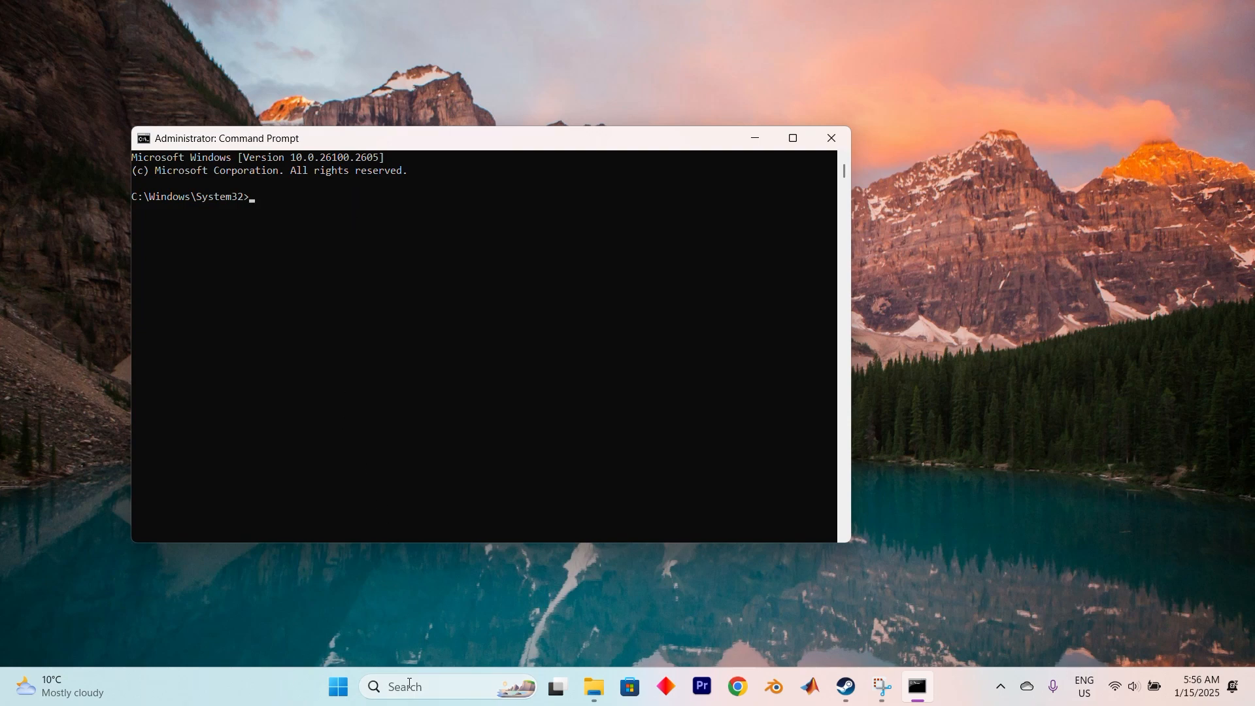
Search 'device Manager' and launch Device Manager showing the device list
{"action": "type", "text": "device Manager"}
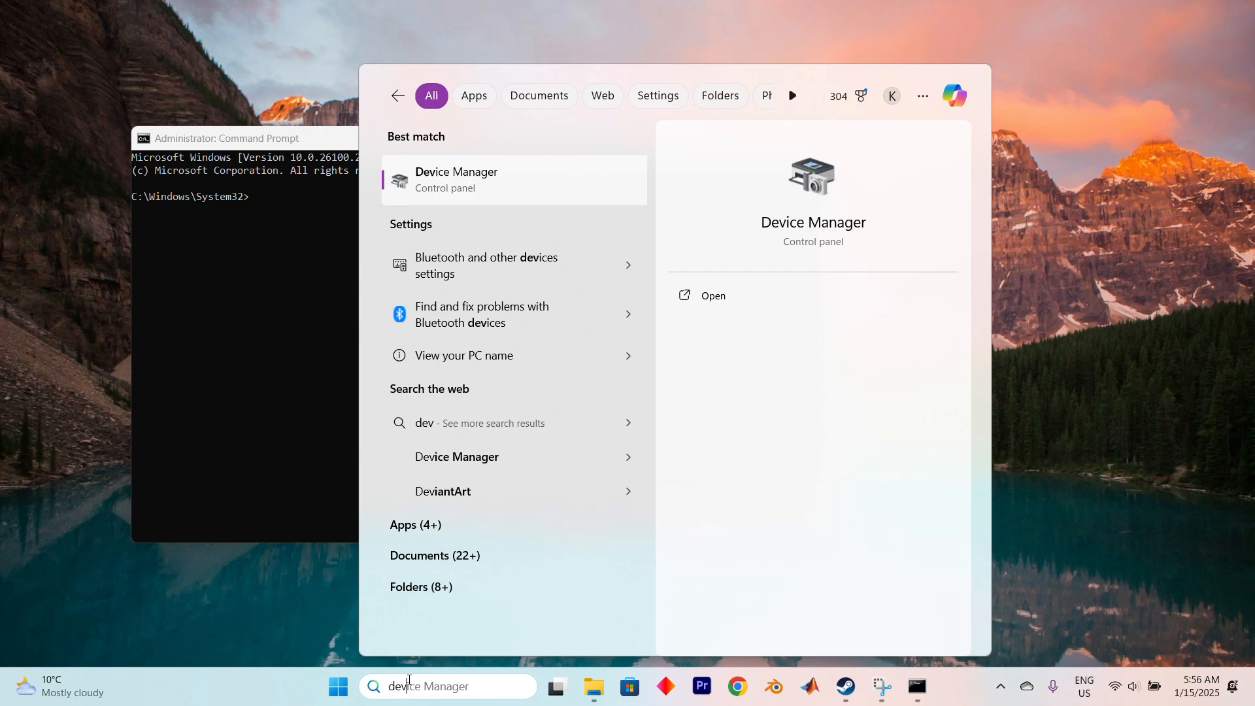
{"action": "left_click", "coordinate": [457, 180]}
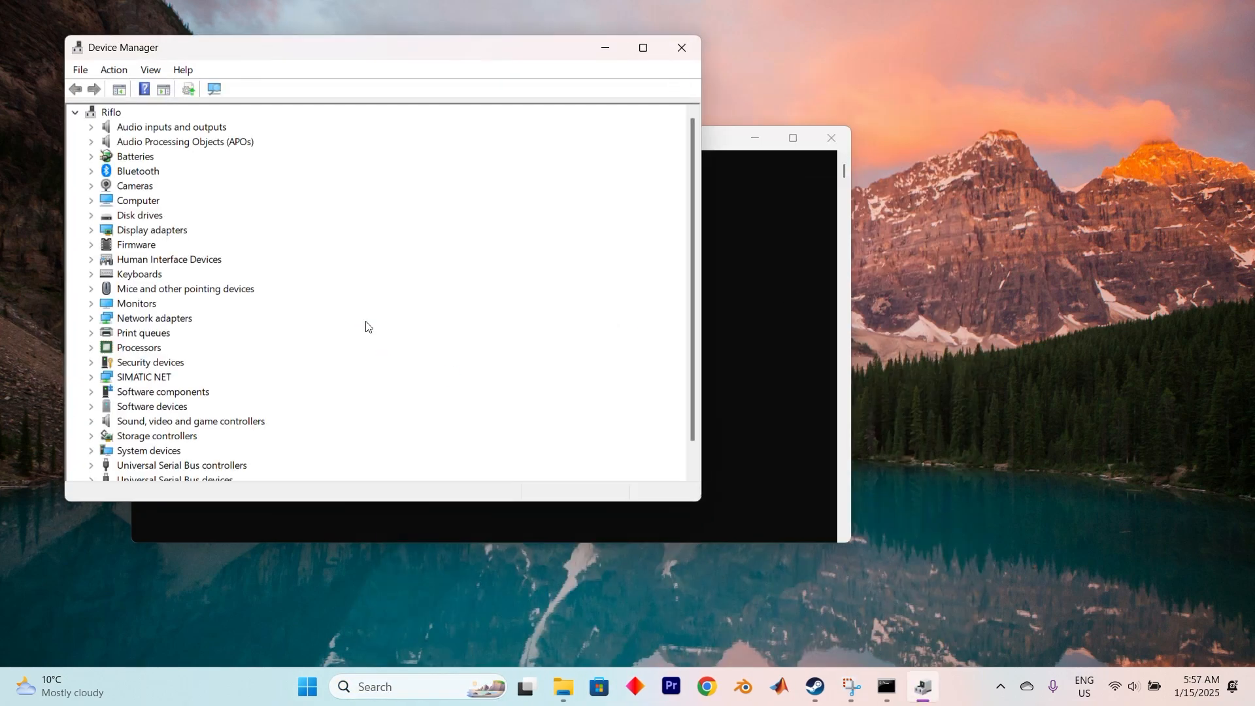
Update the HID Keyboard Device driver via automatic search, confirm best driver installed, and close Device Manager
{"action": "left_click", "coordinate": [90, 273]}
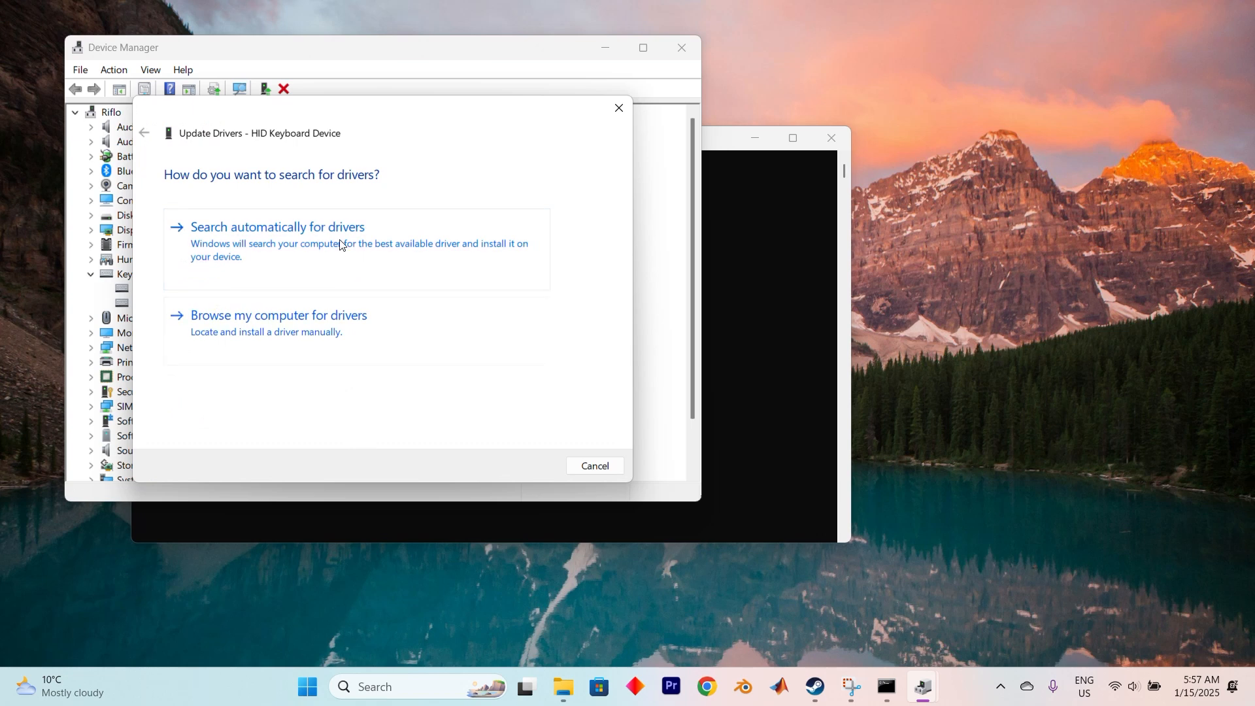
{"action": "left_click", "coordinate": [276, 226]}
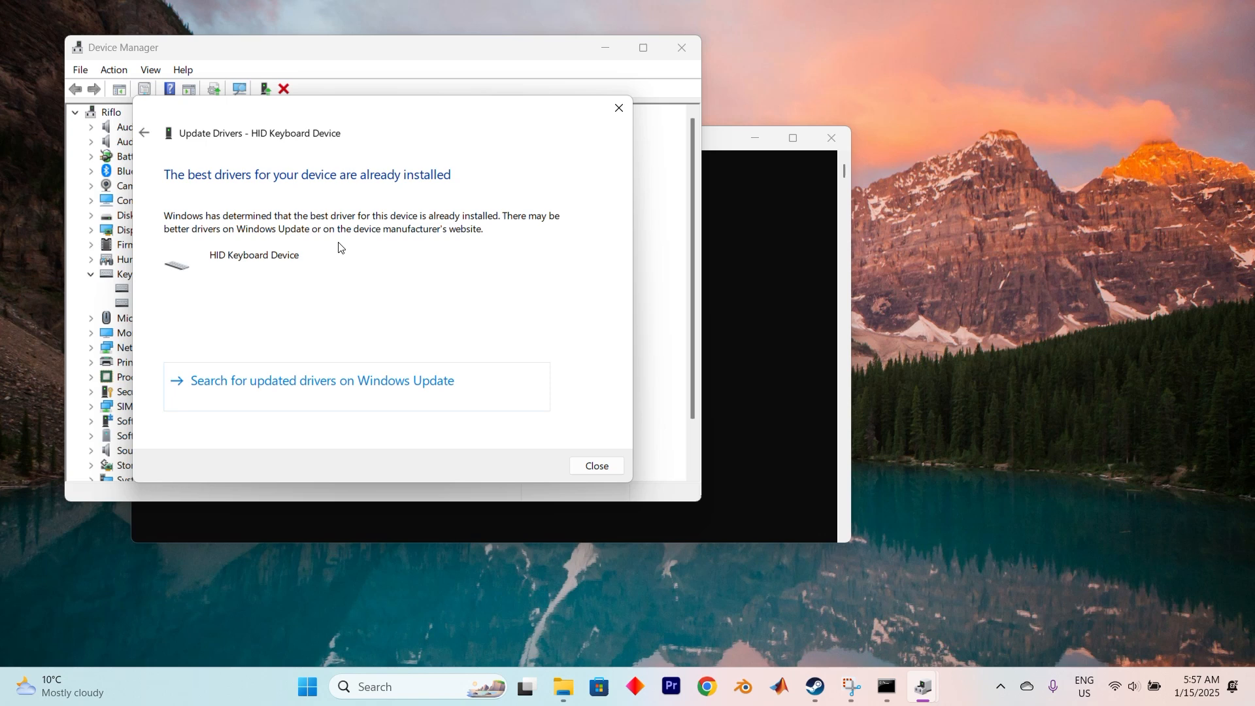
{"action": "left_click", "coordinate": [596, 466]}
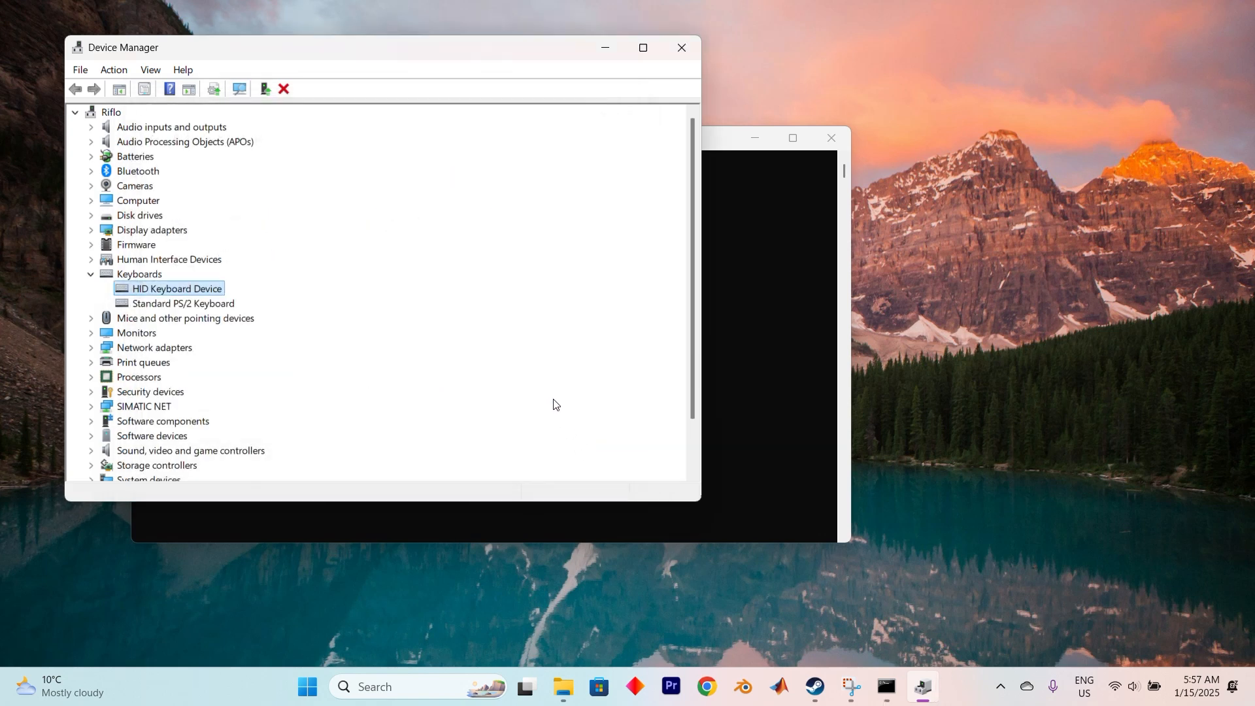
{"action": "mouse_move", "coordinate": [362, 263]}
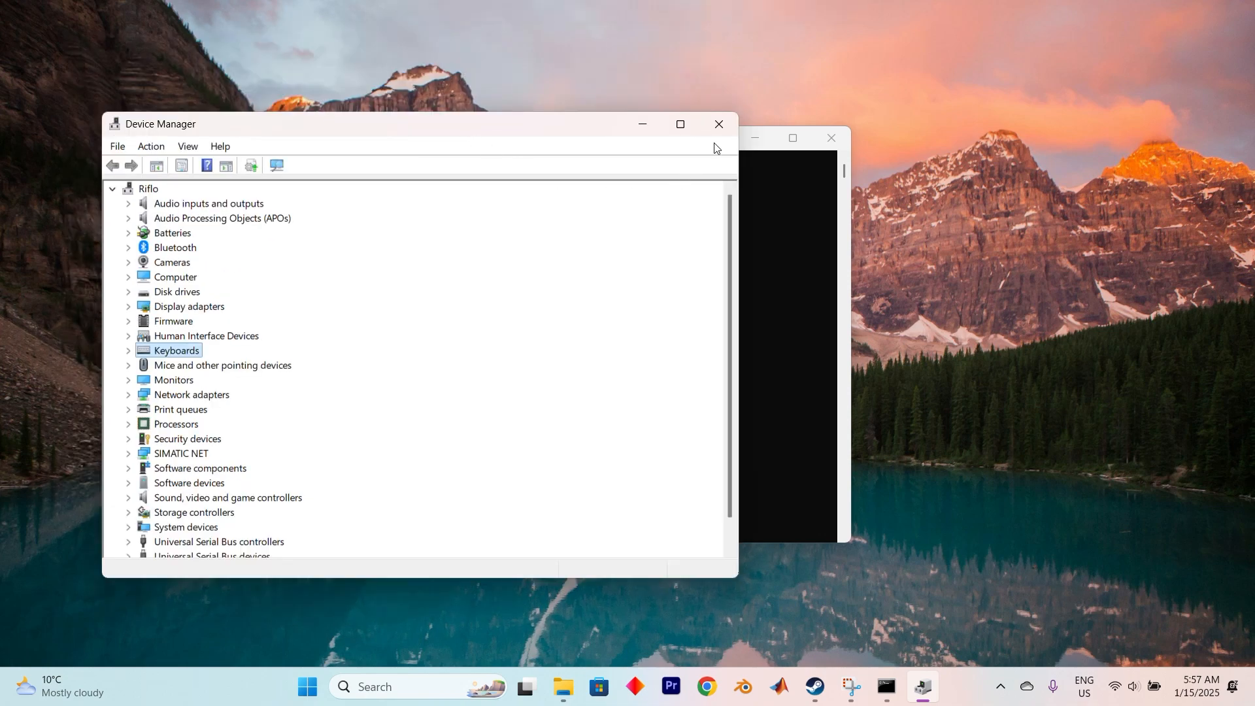
{"action": "left_click", "coordinate": [717, 124]}
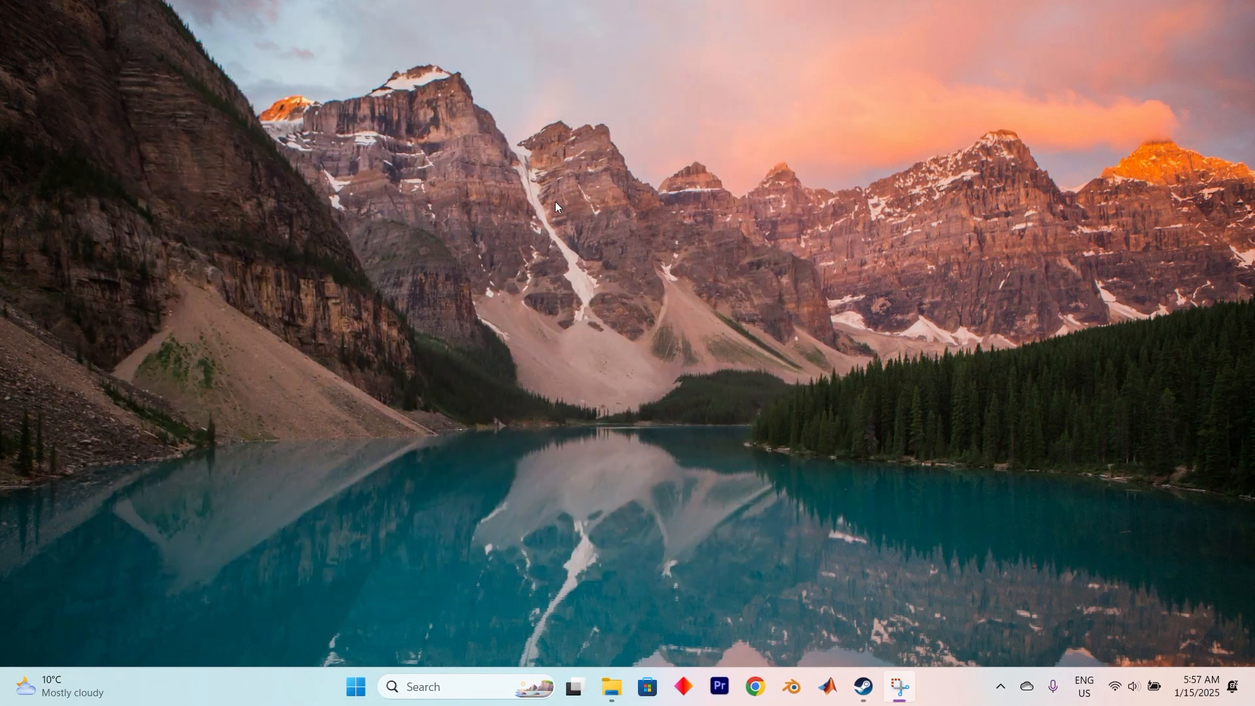